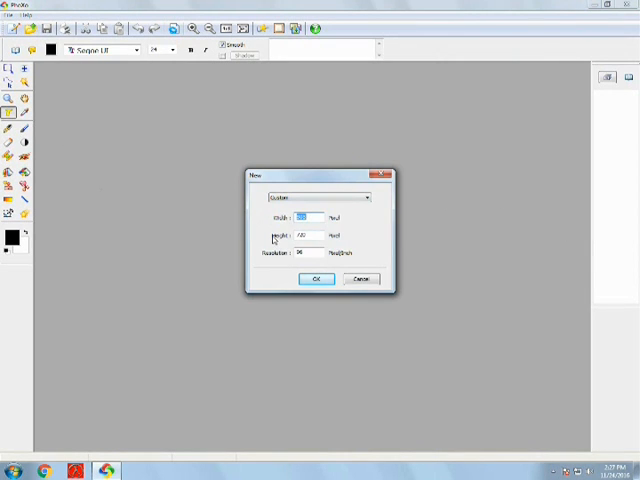
- Create a new blank landscape image from a preset size
left_click(364, 196)
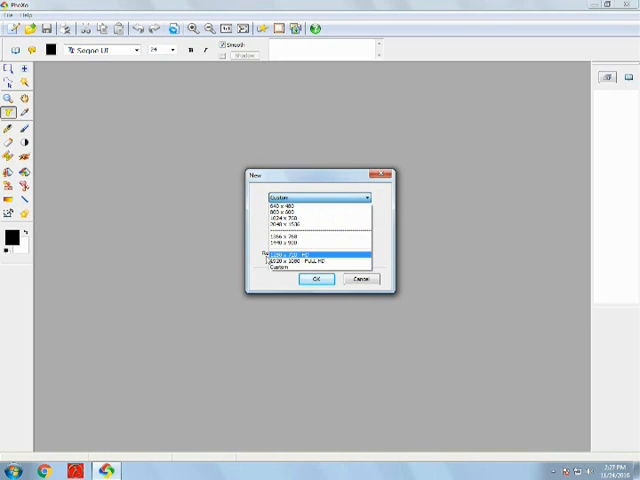
left_click(316, 280)
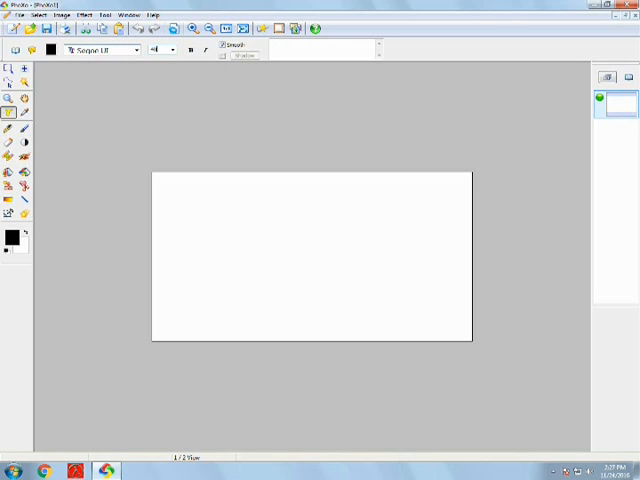
- Draw bold black block letters D and E in the middle of the white image
left_click(136, 50)
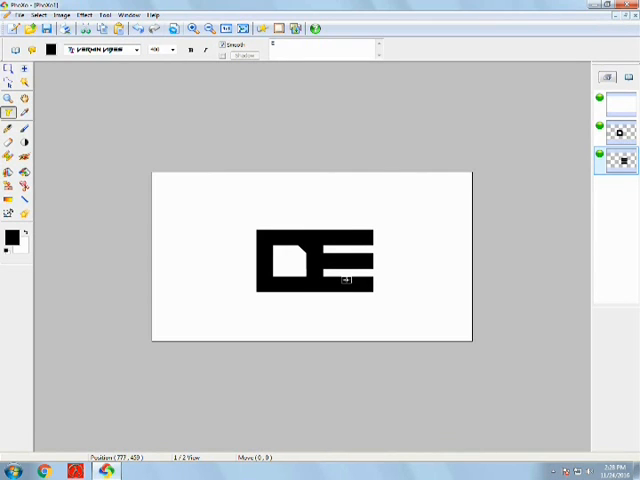
mouse_move(620, 200)
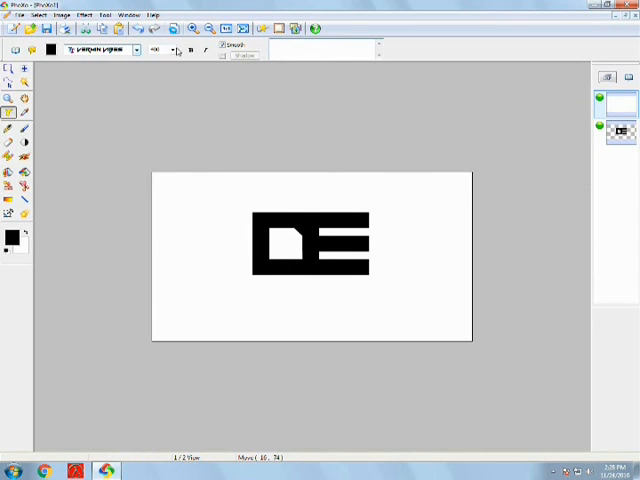
- Add the caption 'Dany Entertainment' in the Federation font and place it beneath the DE letters
left_click(170, 52)
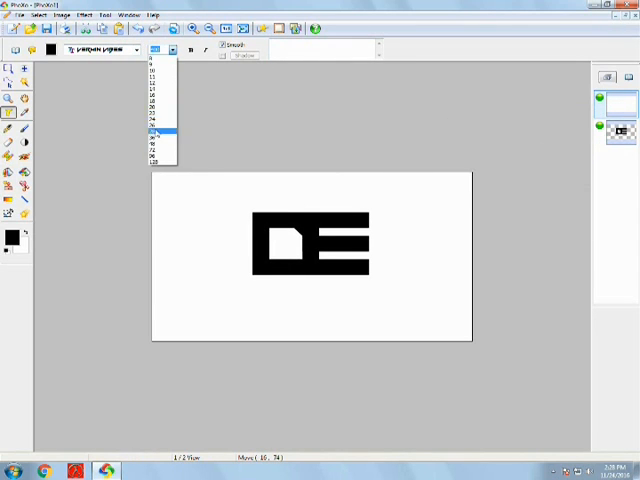
left_click(104, 50)
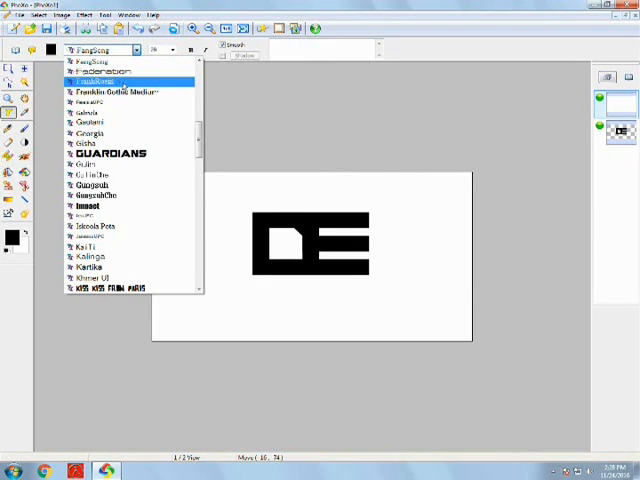
left_click(100, 72)
type("Dany Entertai")
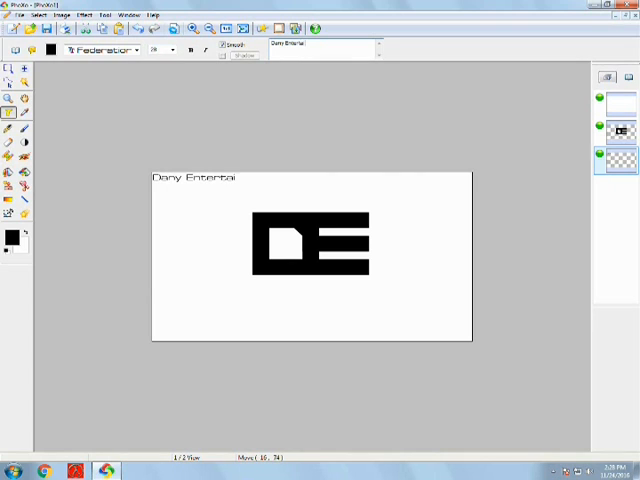
type("nment")
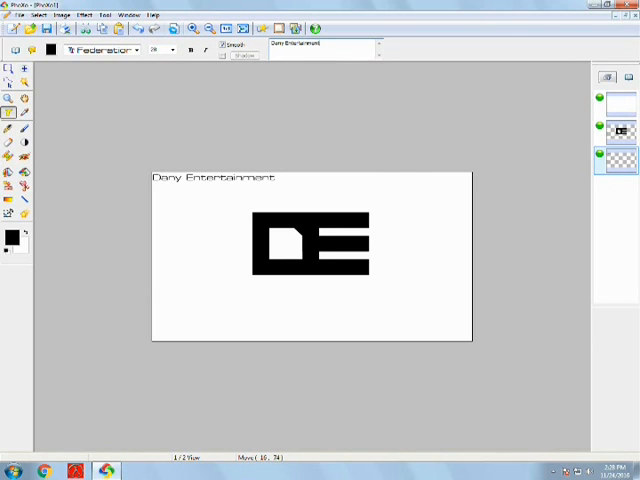
left_click_drag(210, 178, 308, 284)
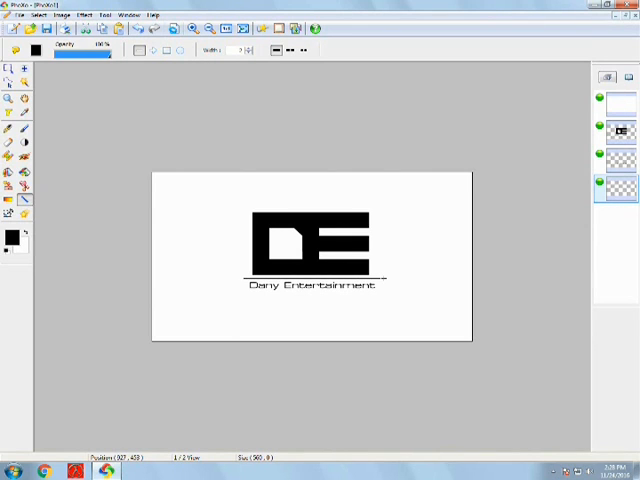
mouse_move(404, 300)
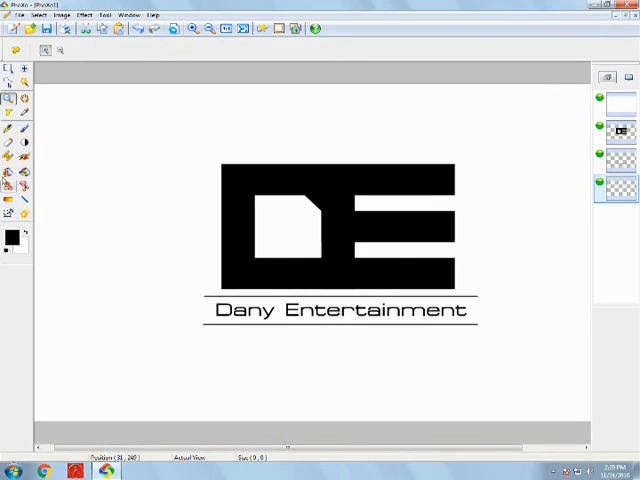
- Draw a second thin horizontal line beneath the caption, framing it with the line above
left_click(24, 142)
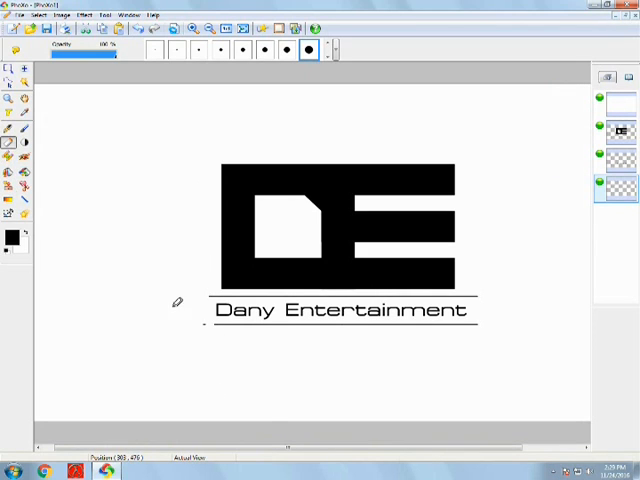
mouse_move(558, 312)
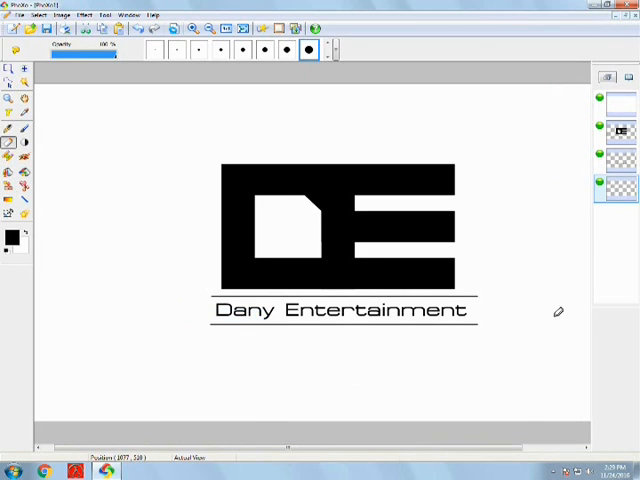
mouse_move(504, 364)
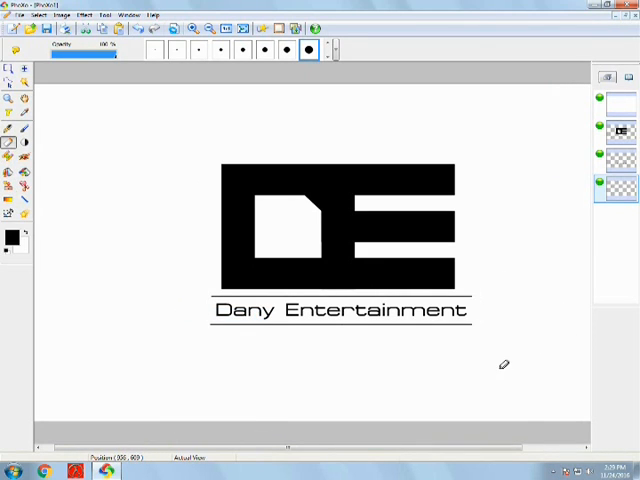
mouse_move(224, 374)
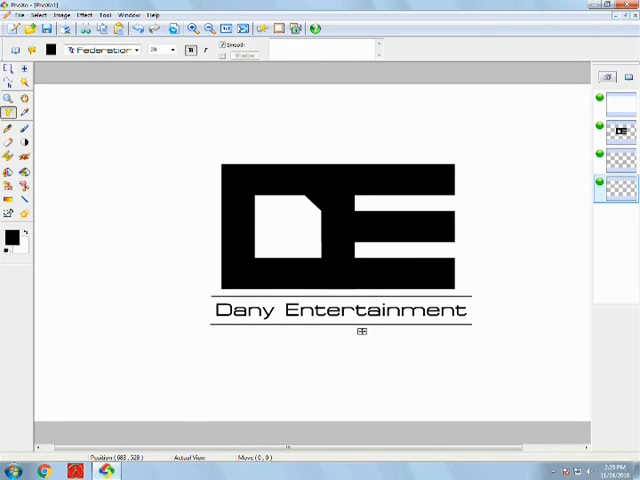
mouse_move(392, 332)
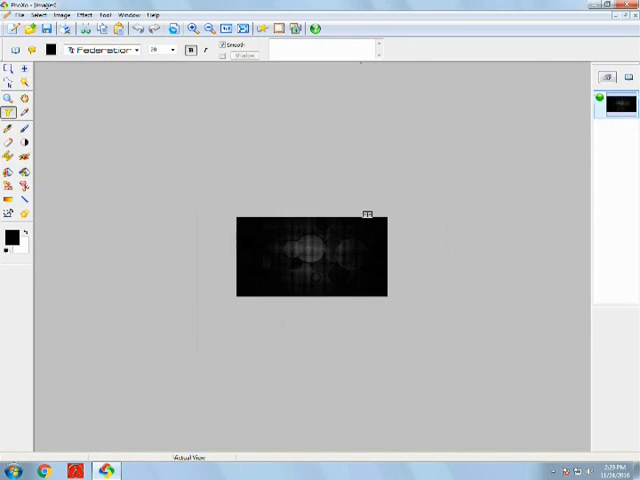
- Resize the dark background image with unconstrained proportions and a chosen resampling method
left_click(40, 14)
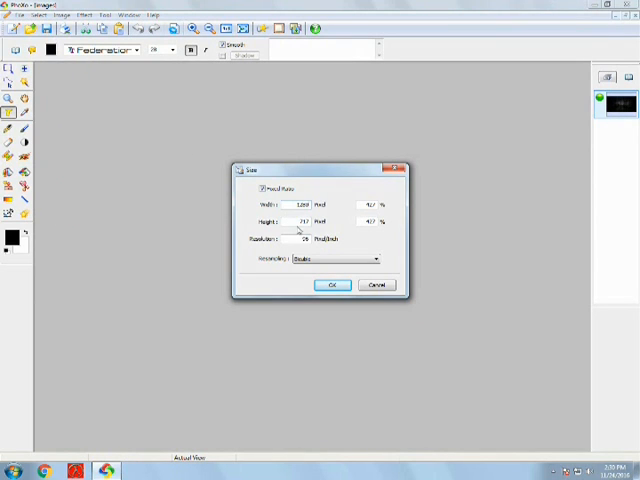
left_click(372, 260)
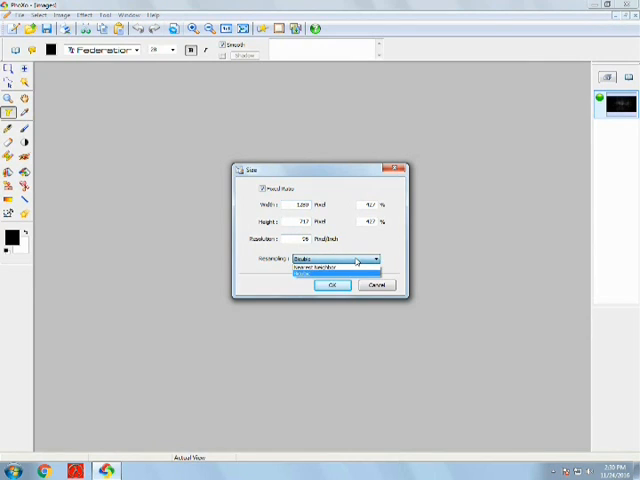
left_click(336, 258)
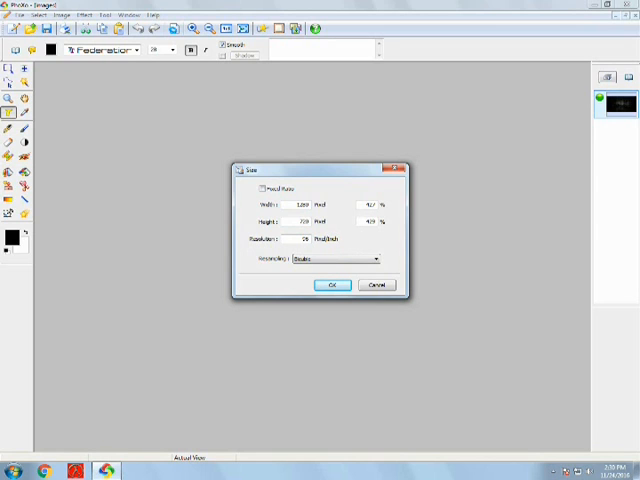
left_click(332, 284)
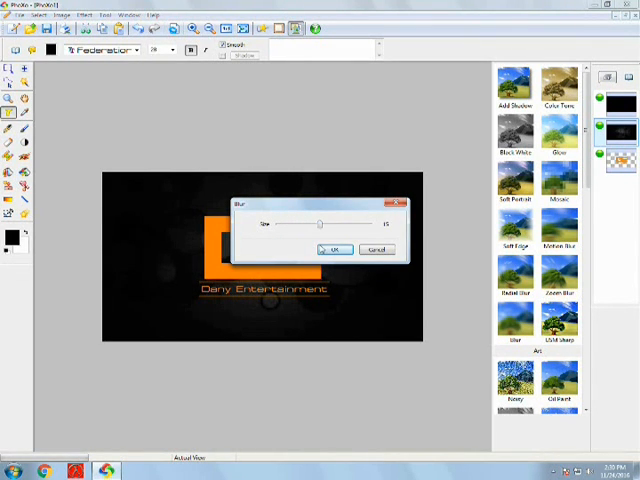
- Apply the blur to the background and create a fresh blank white image
left_click(336, 250)
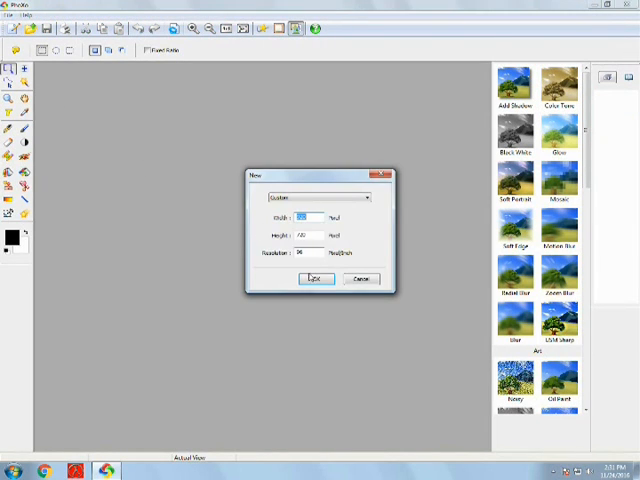
left_click(314, 278)
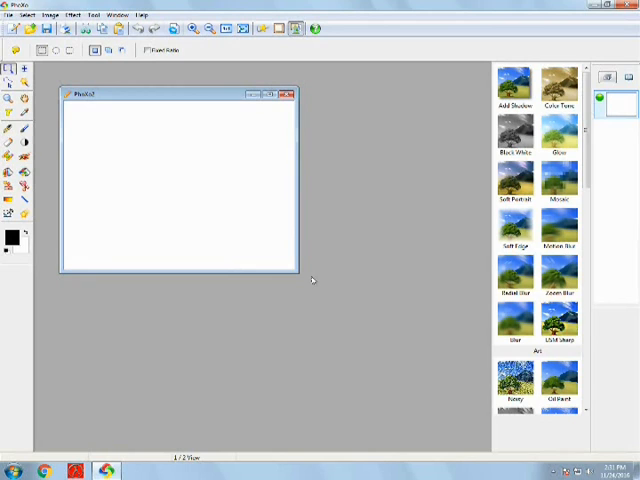